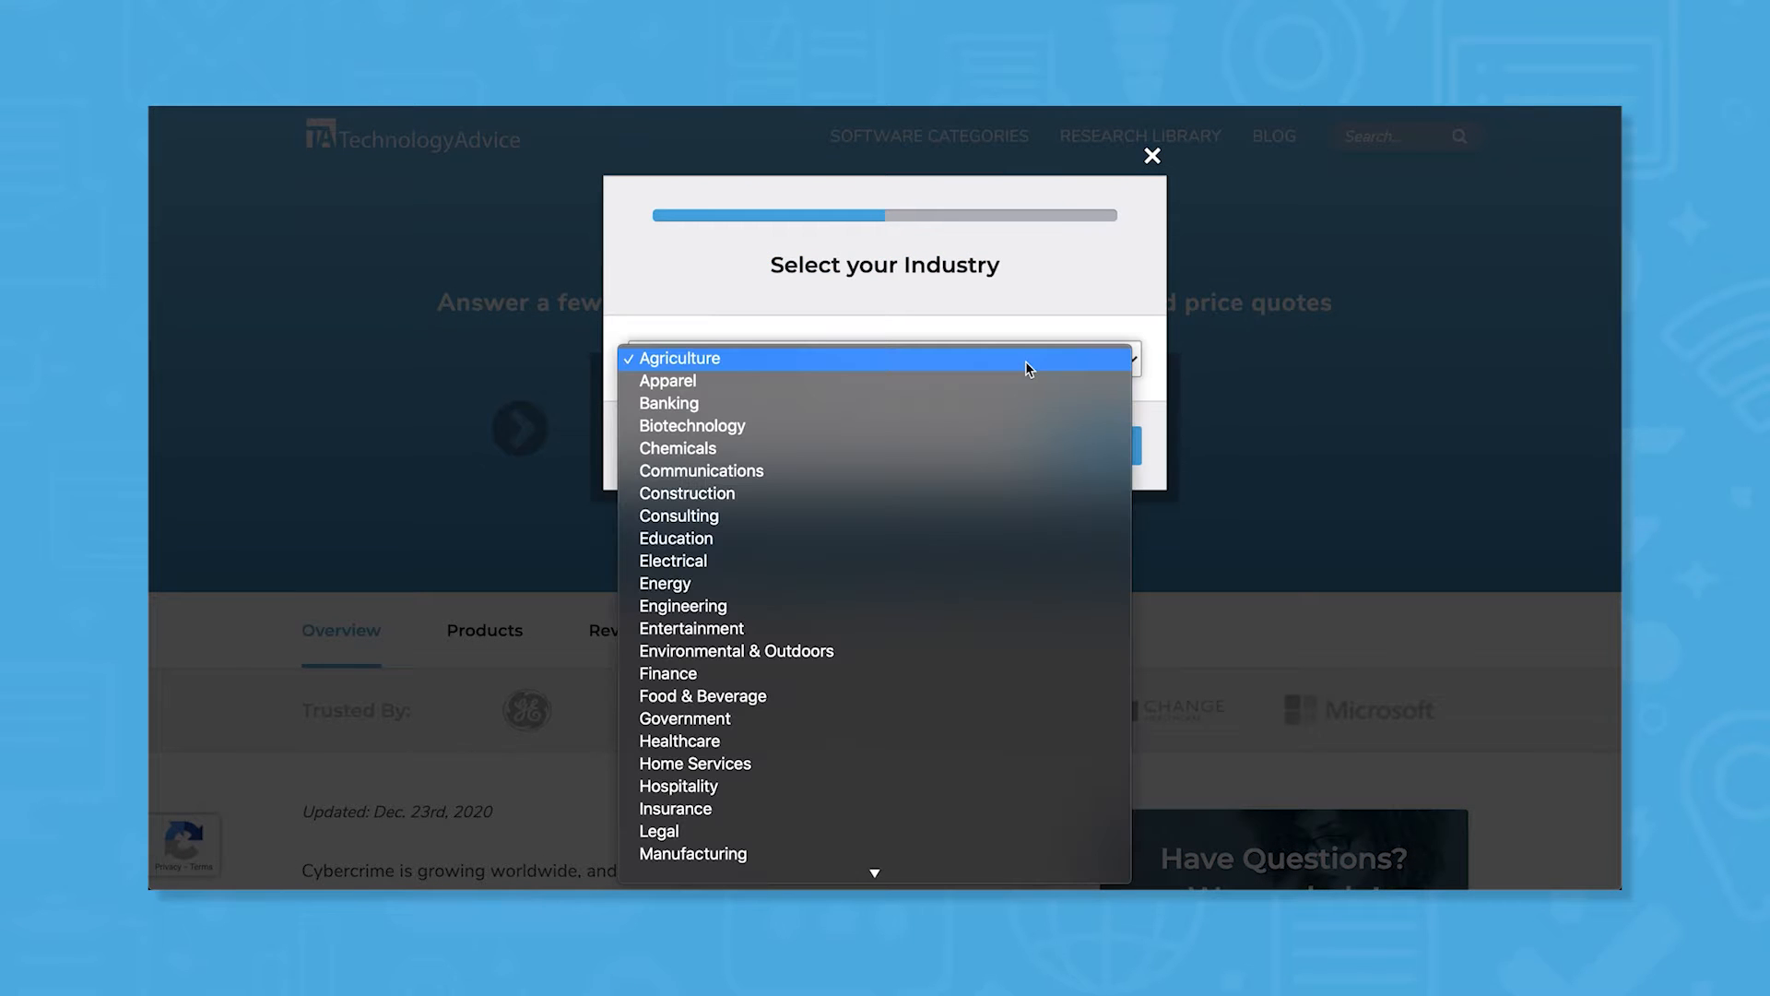
- Choose an industry and advance the SIEM form to the needed-features checklist
click(681, 357)
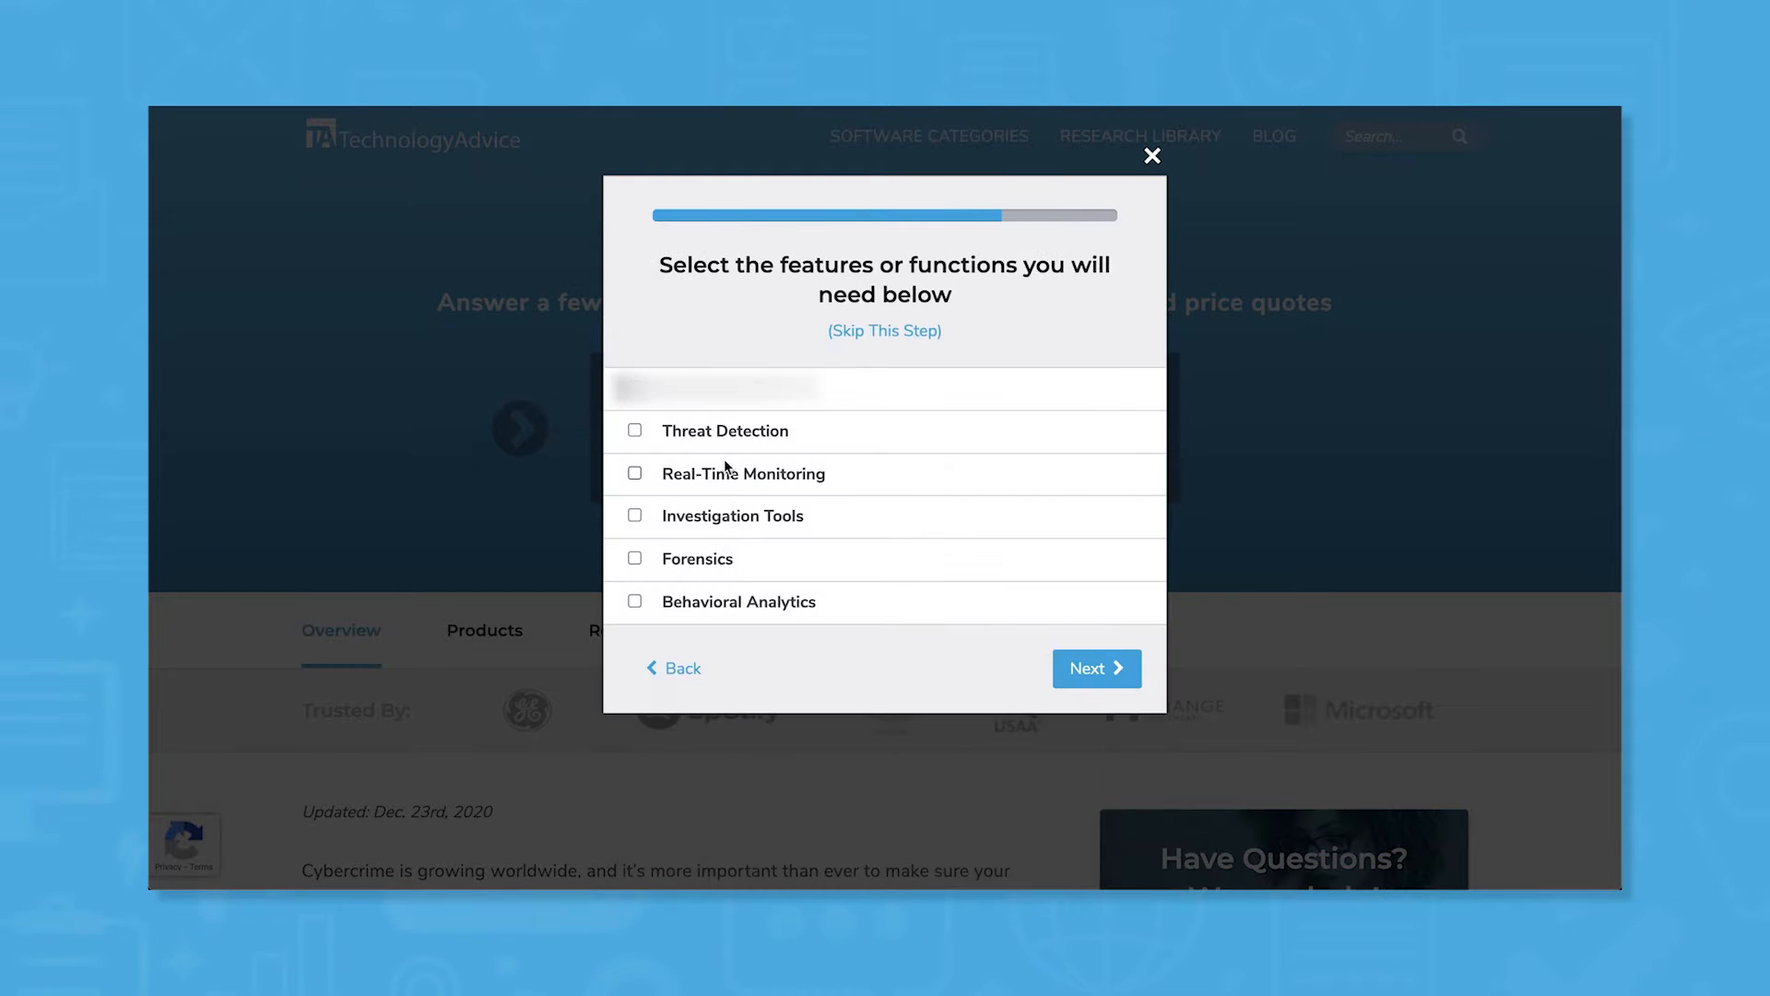
click(635, 516)
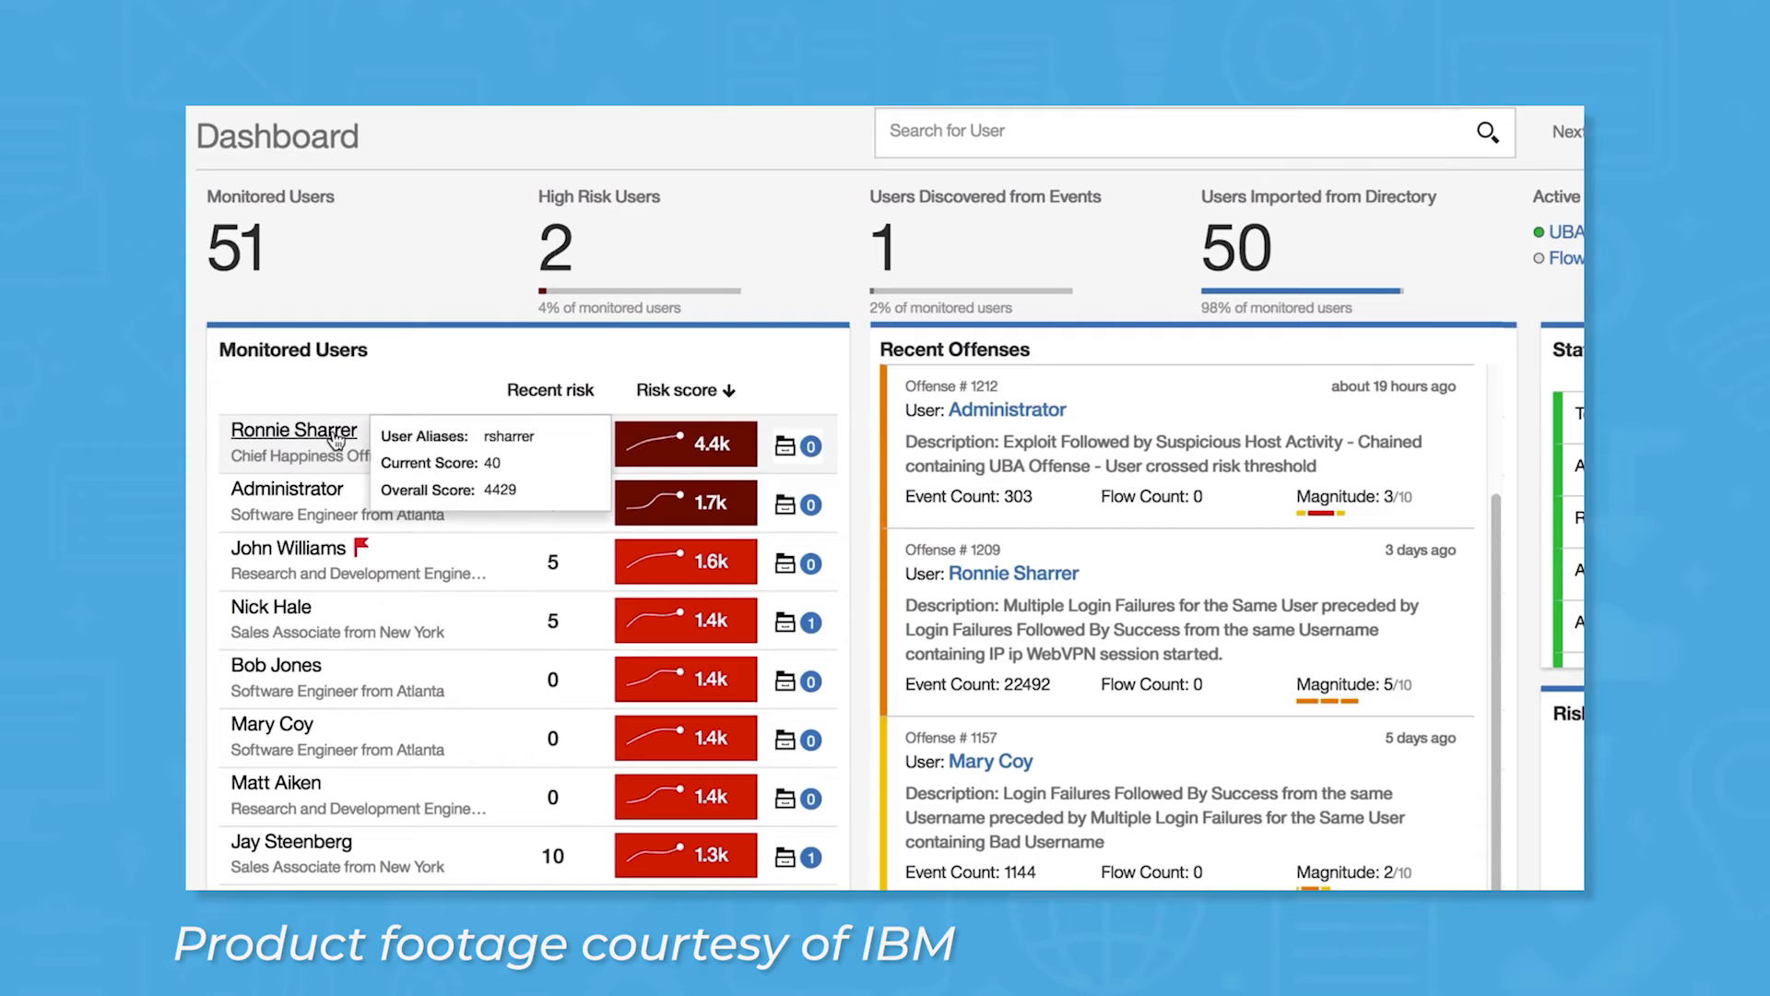
- Show the User Analytics dashboard with Monitored Users, Sales Team and Executives watchlists
click(294, 431)
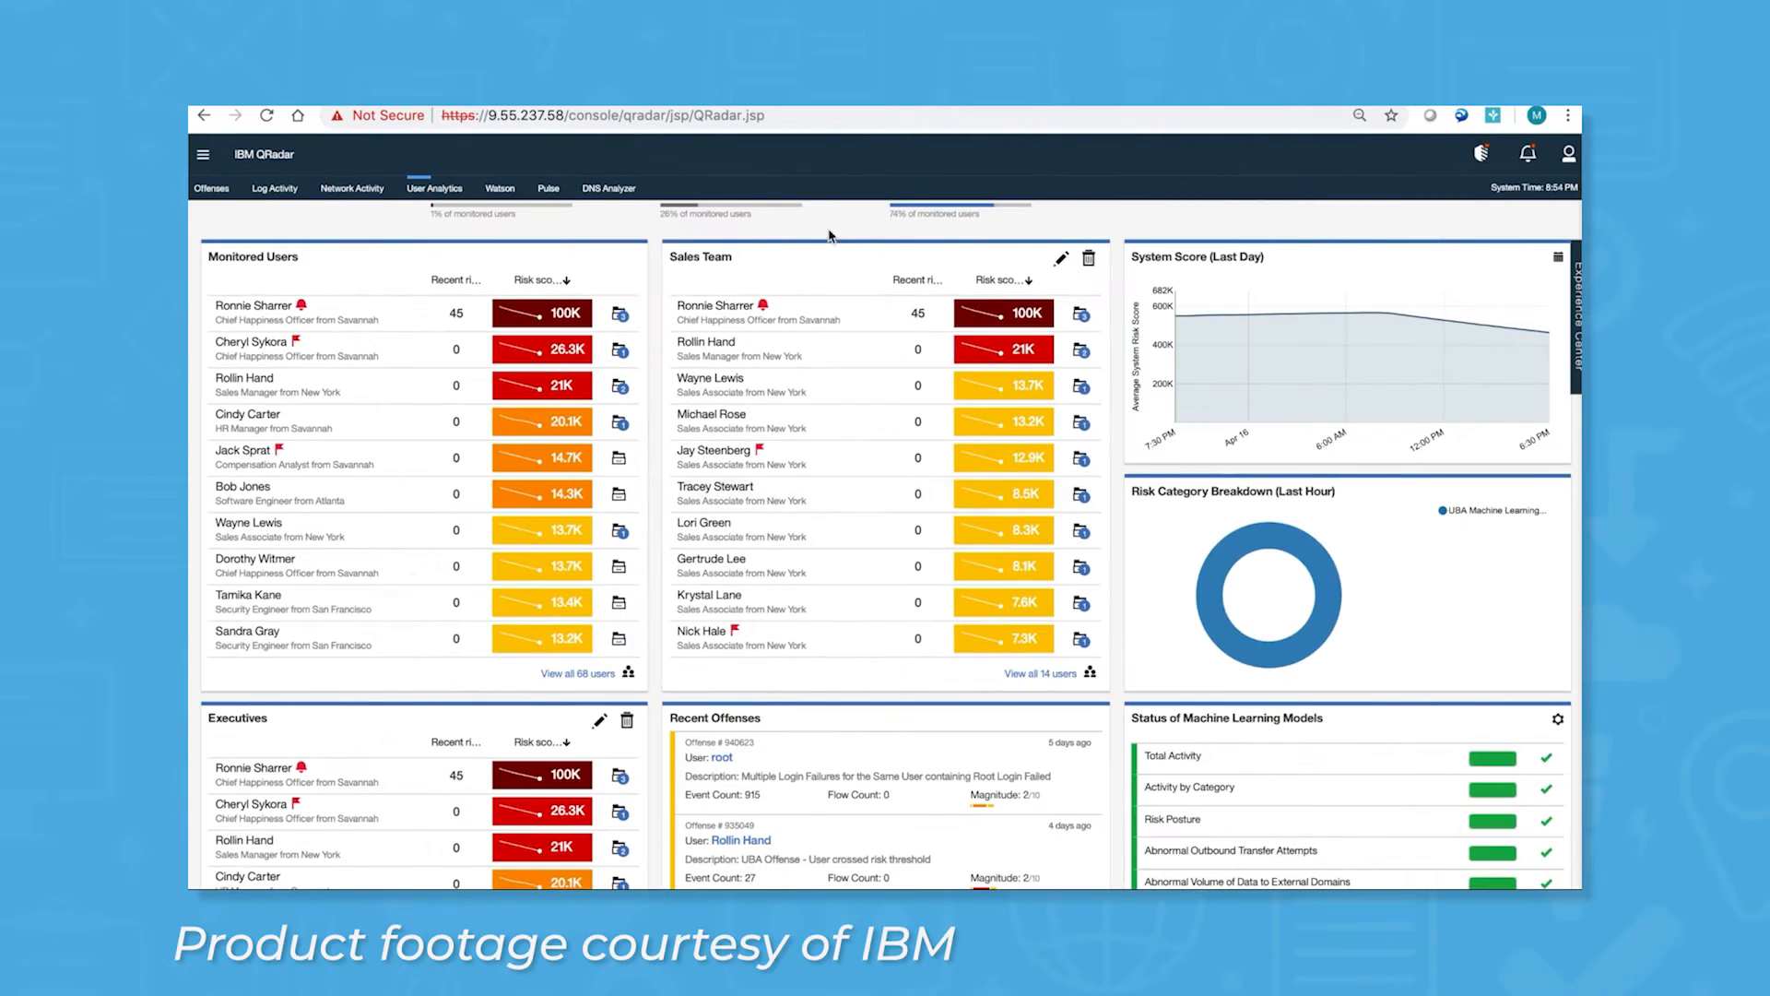
mouse_move(715, 306)
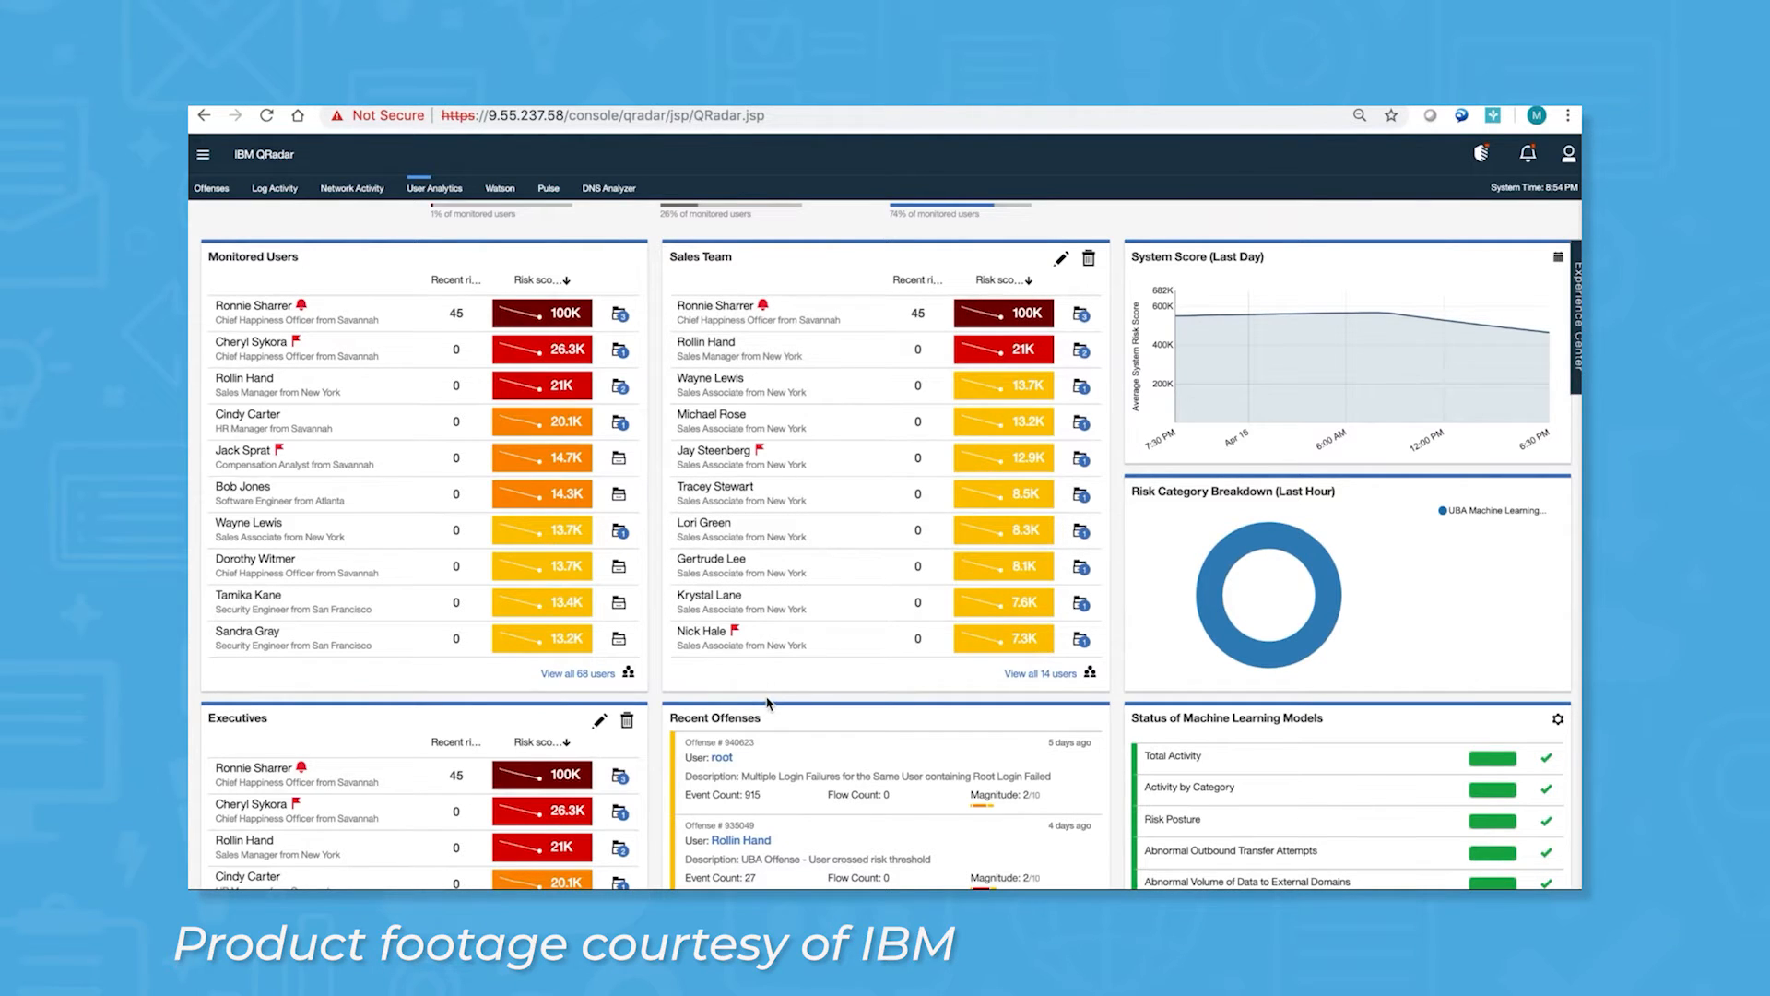
- Scroll Offense 367's summary down to the QRadar Advisor With Watson analysis
scroll(down, 3)
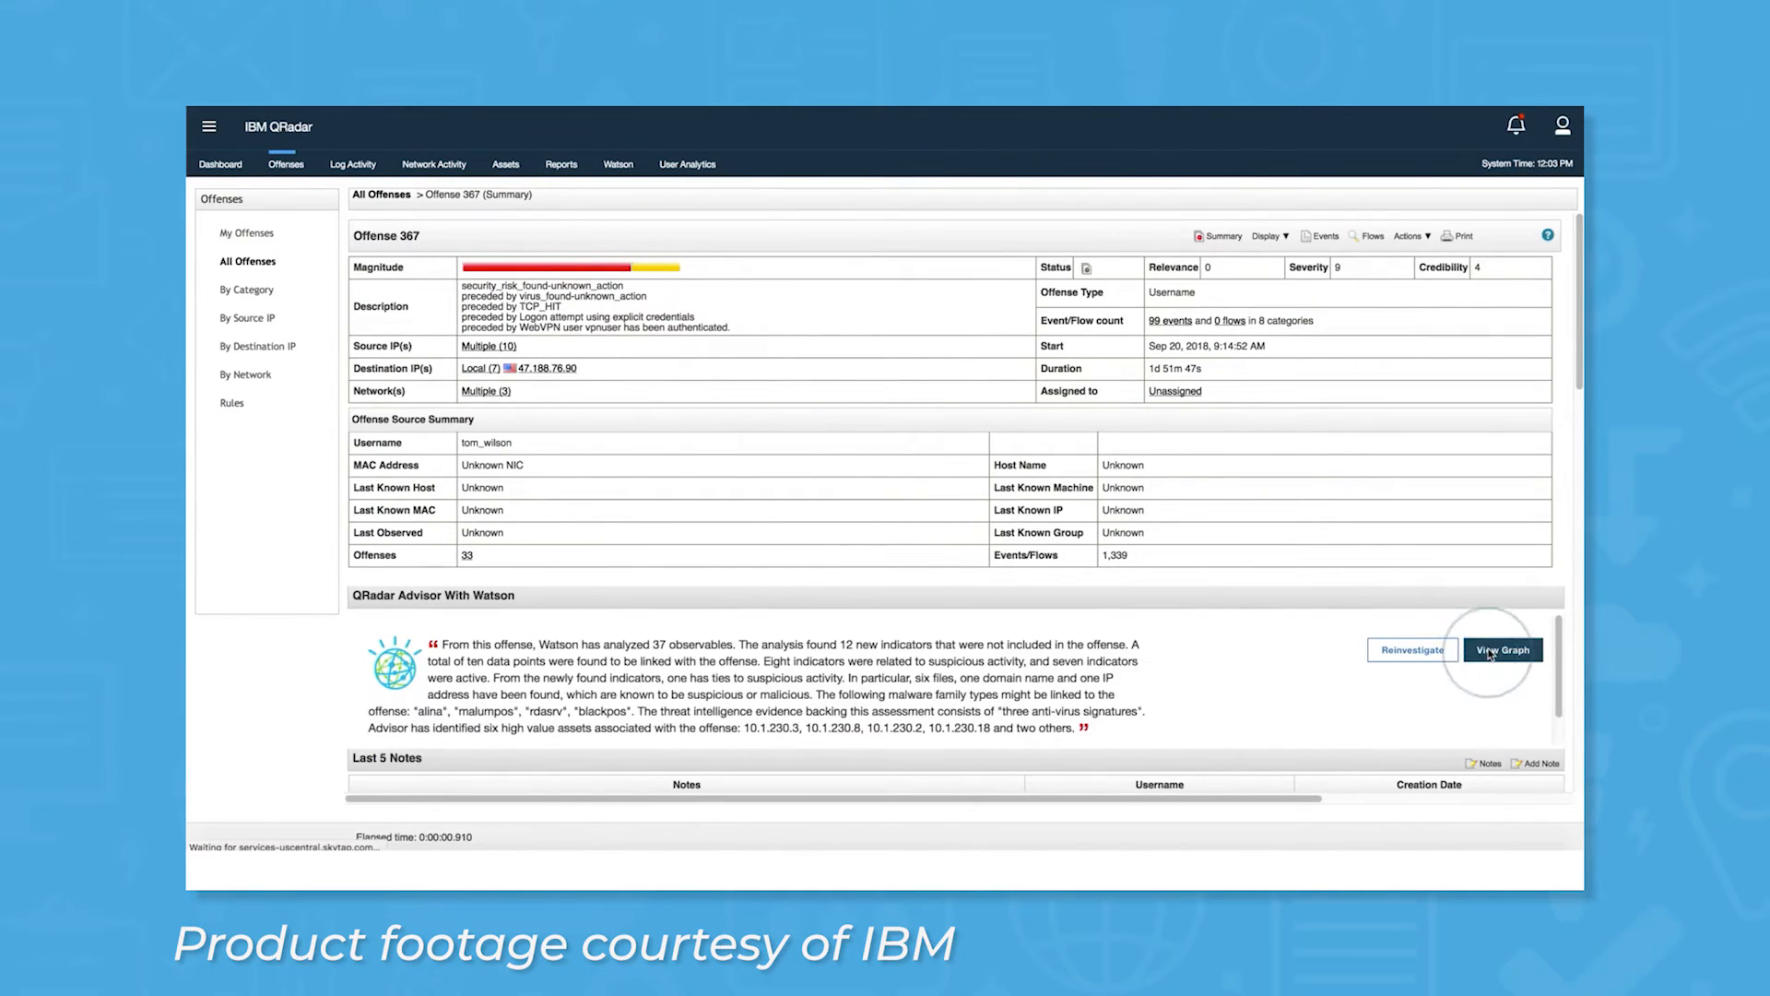
- View Watson's investigation graph for Offense 367 and inspect a malware hash node
click(1502, 649)
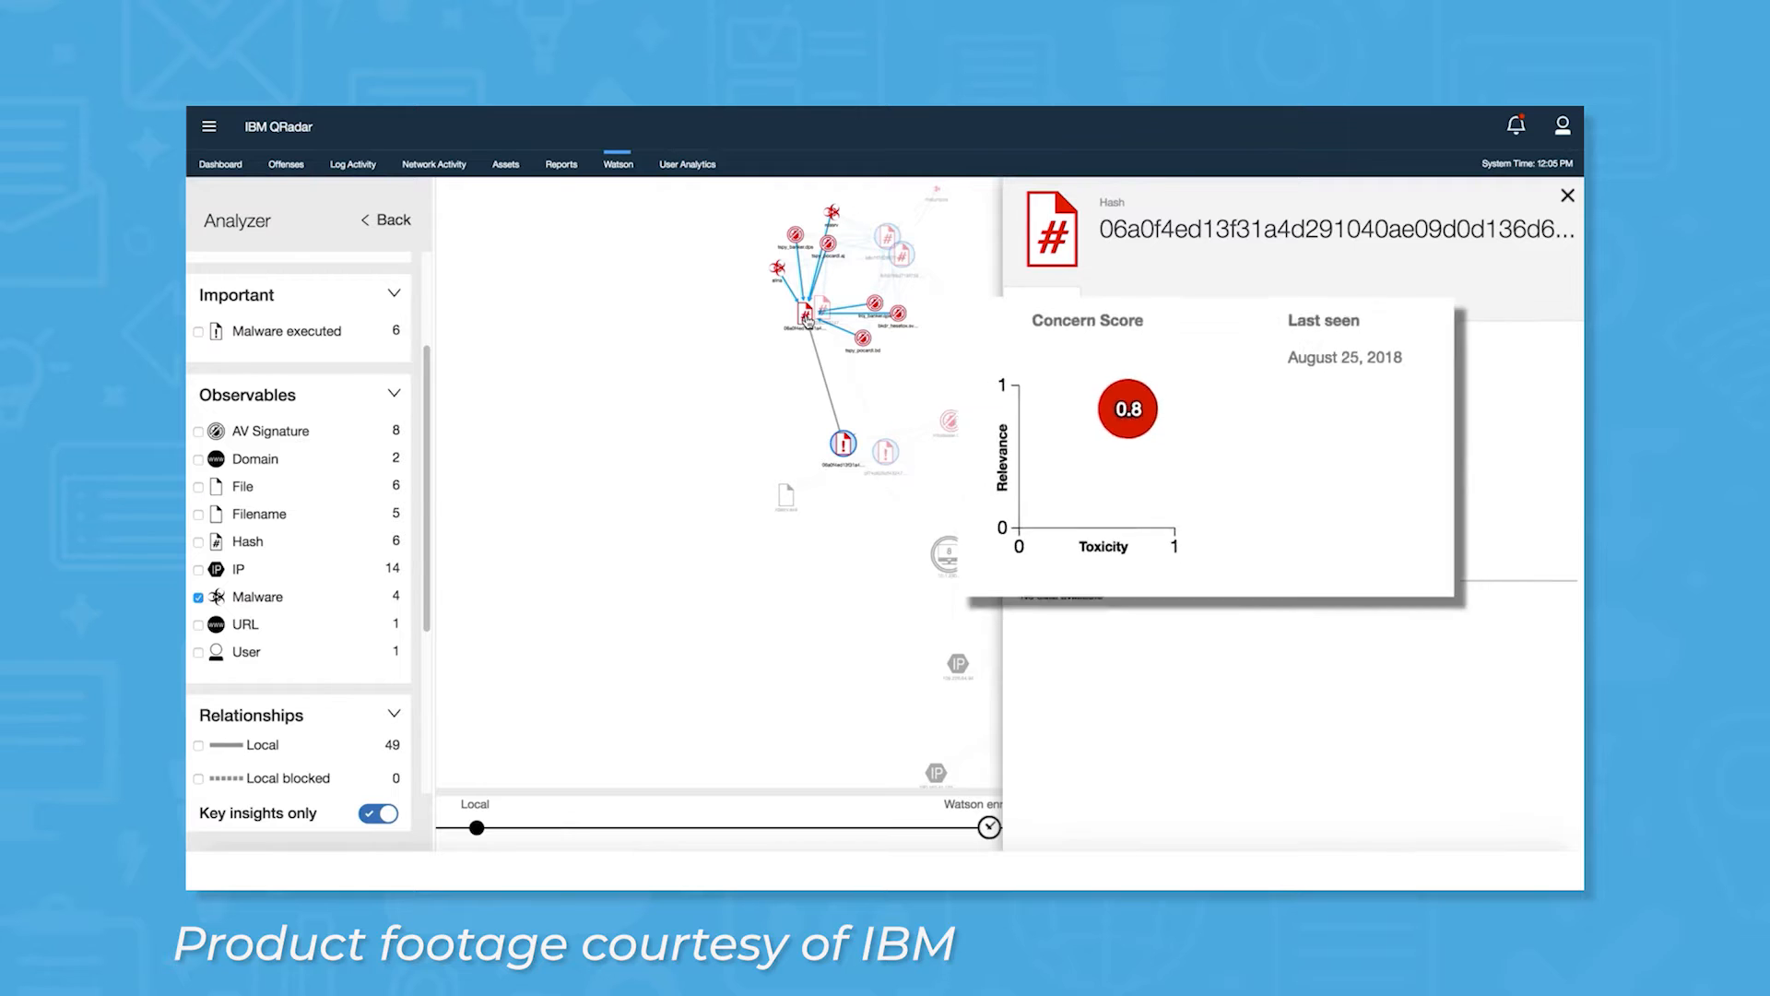
click(994, 154)
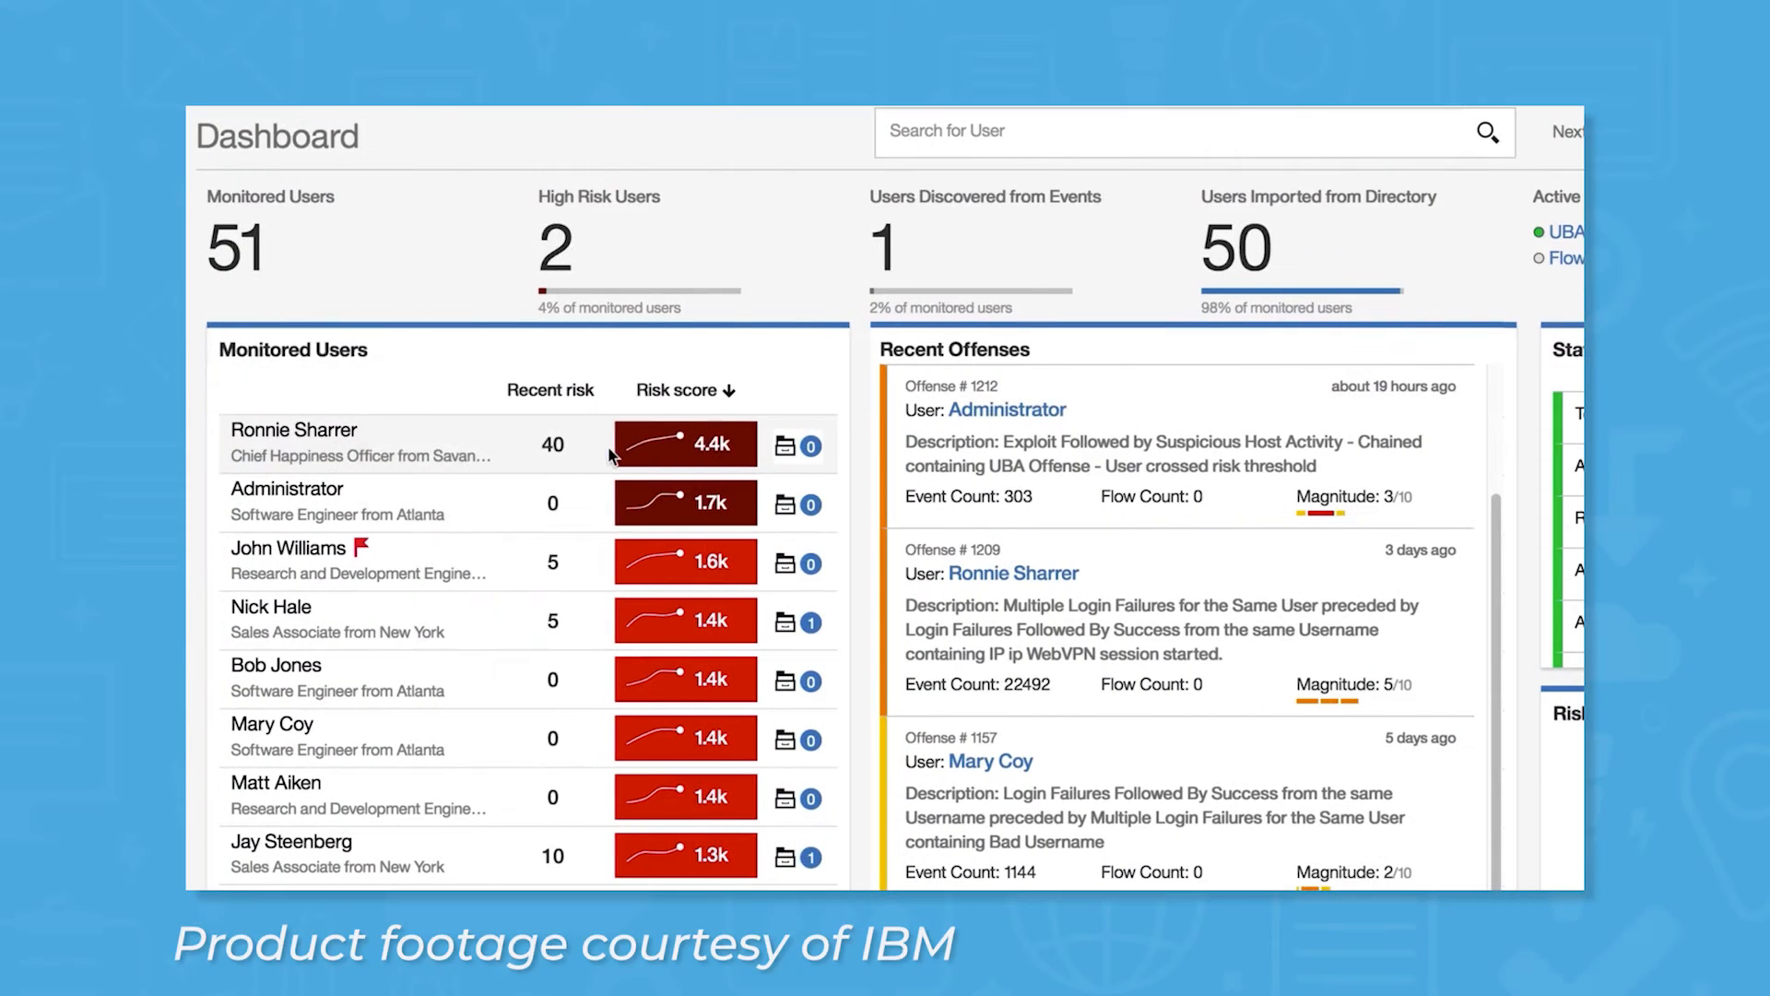
click(294, 429)
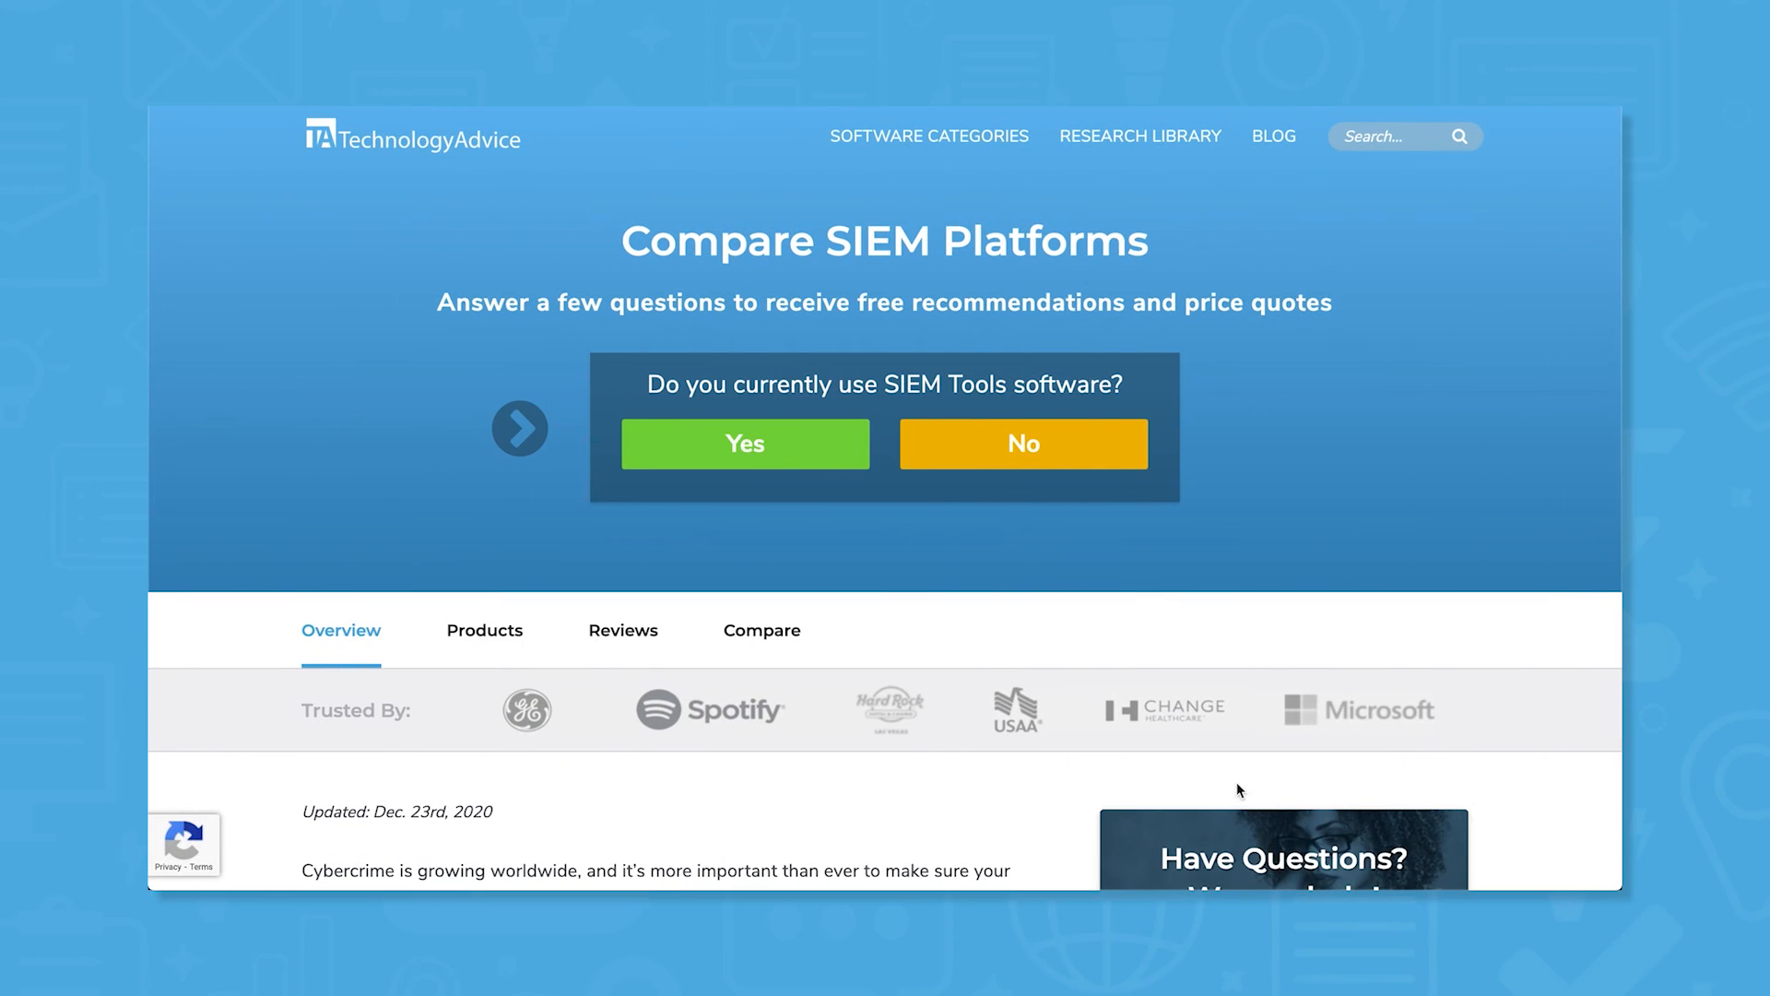
- Begin the SIEM questionnaire, pass the industry step and check Threat Detection and Real-Time Monitoring
click(744, 443)
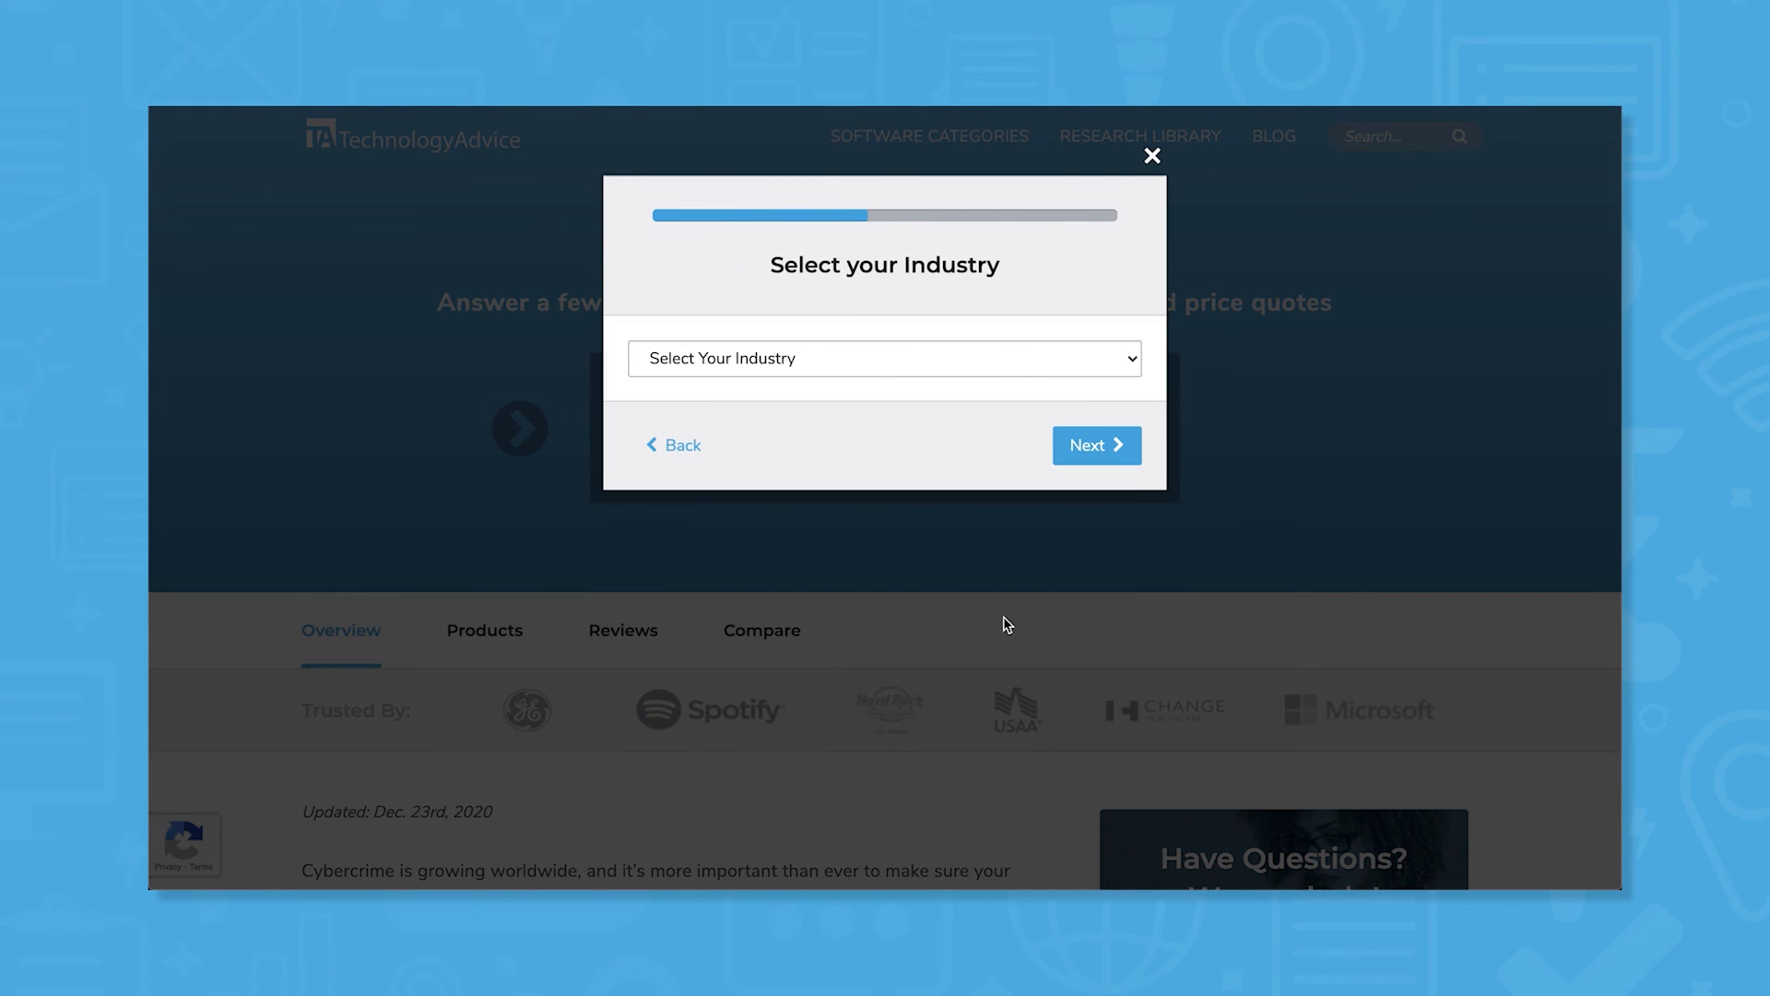
click(1094, 444)
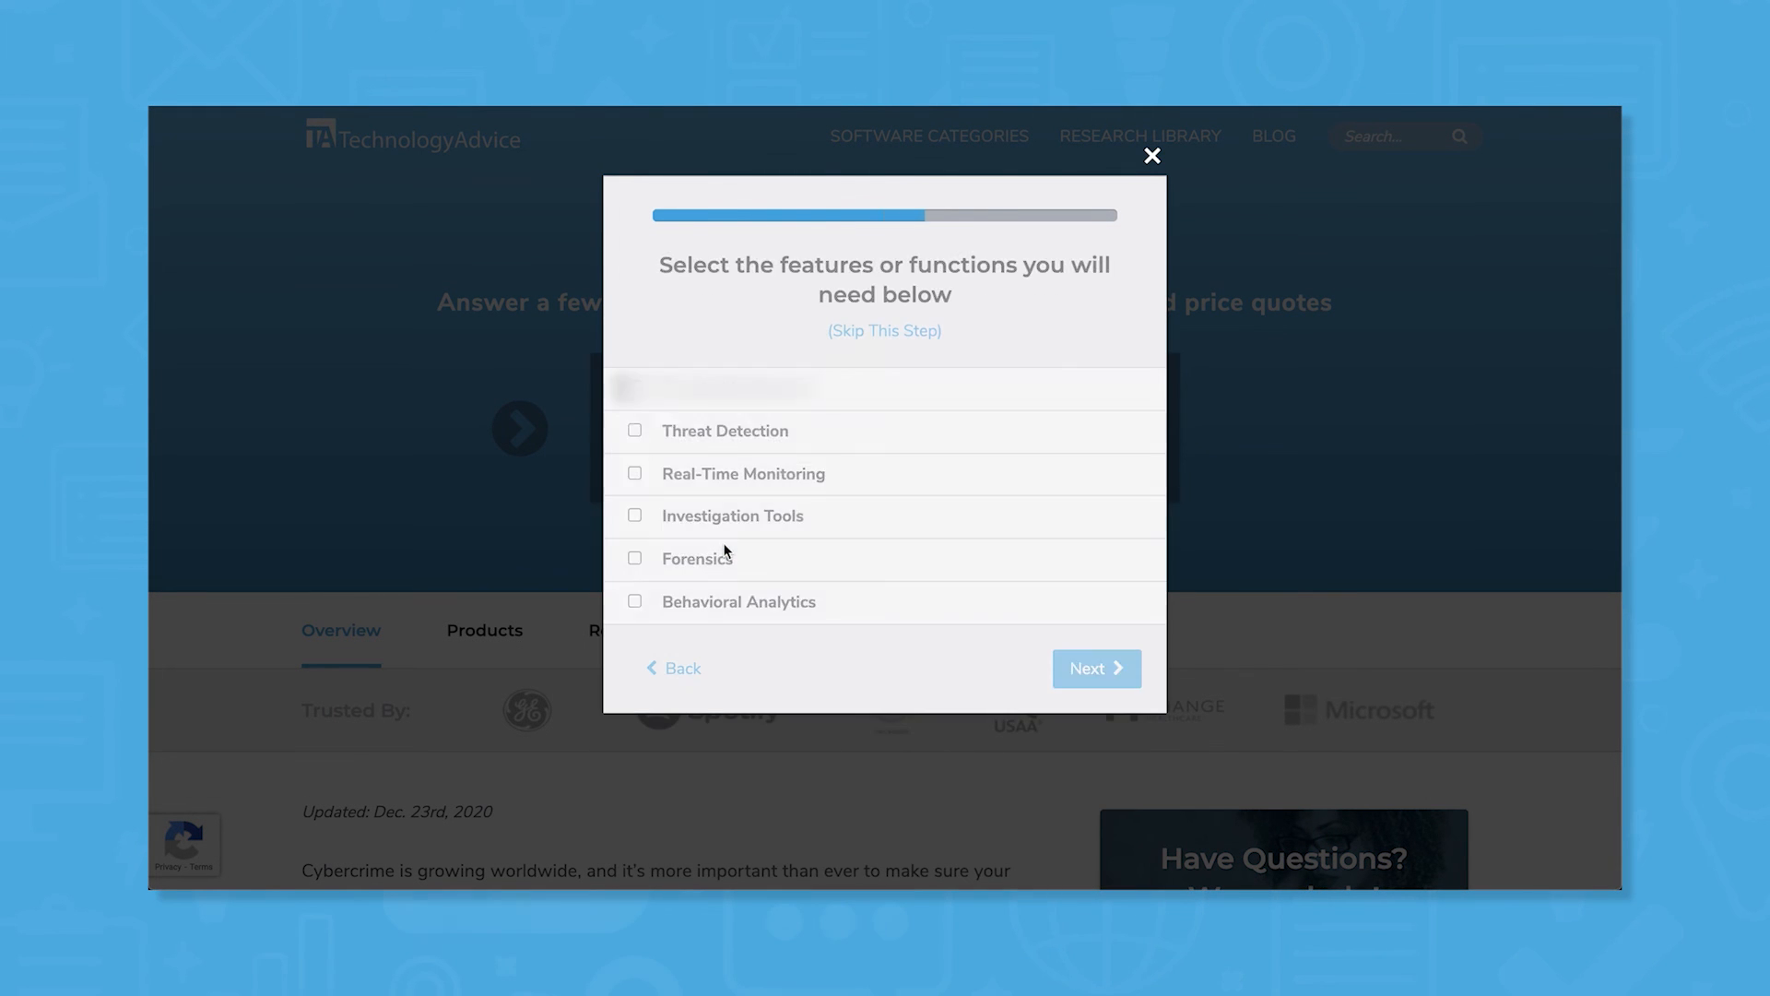
click(634, 473)
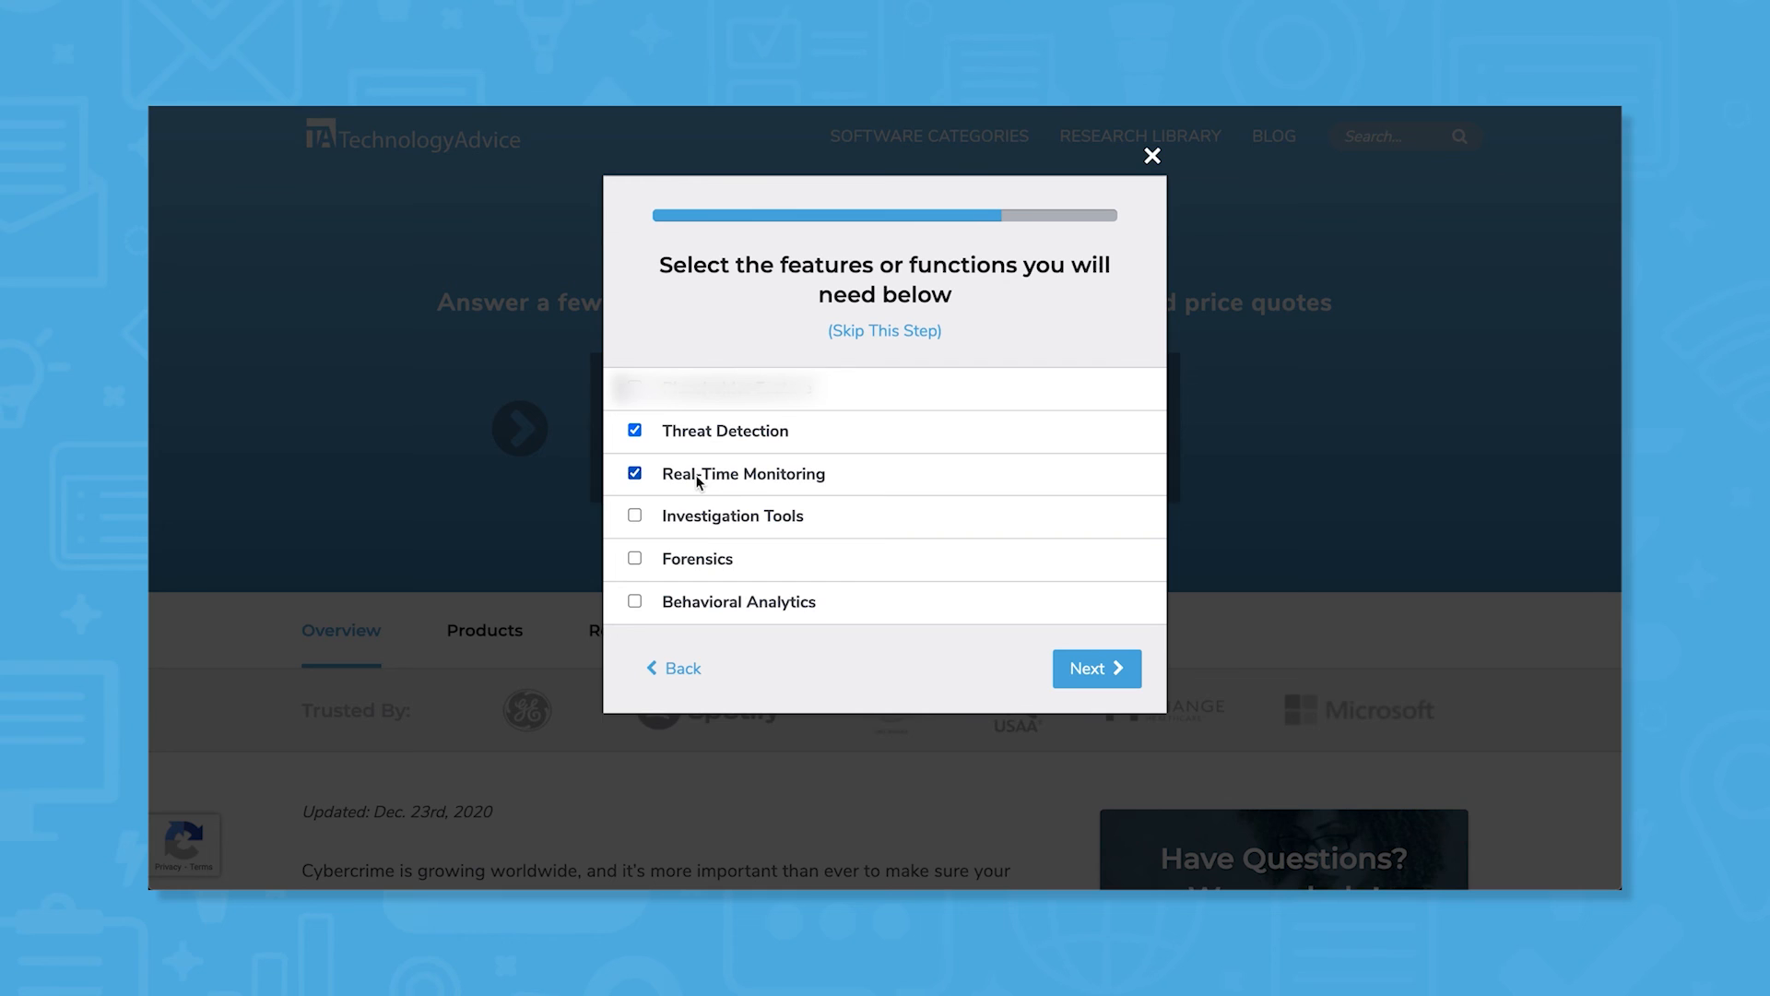